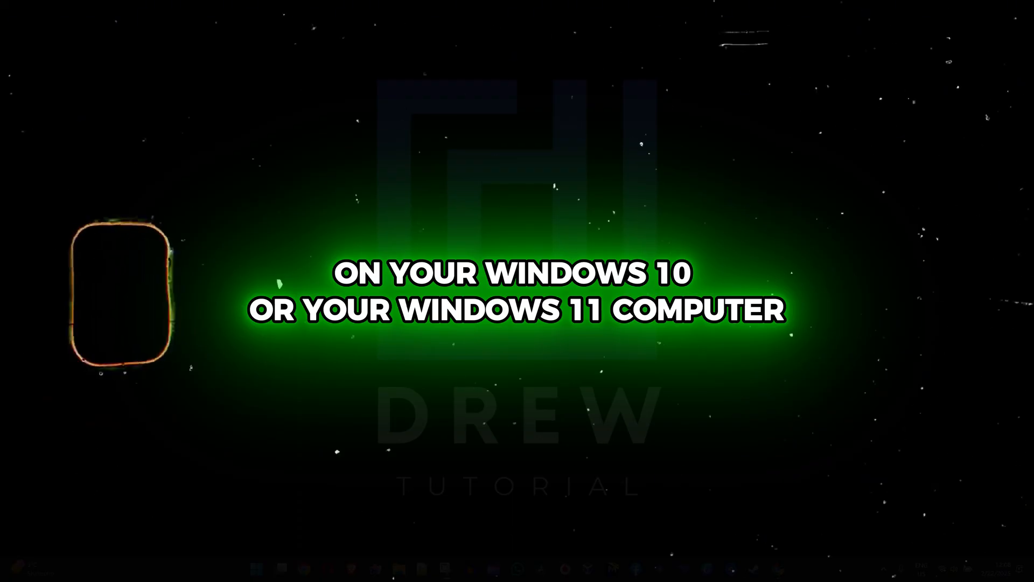
- Run wscui.cpl from the Run dialog to launch the Security and Maintenance page
click(204, 566)
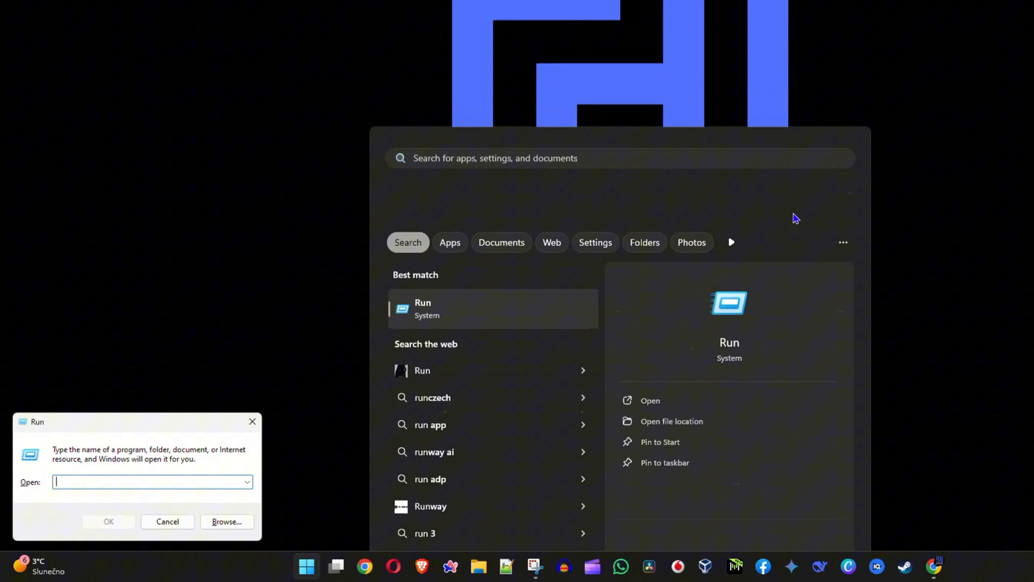
text(wscui.cpl)
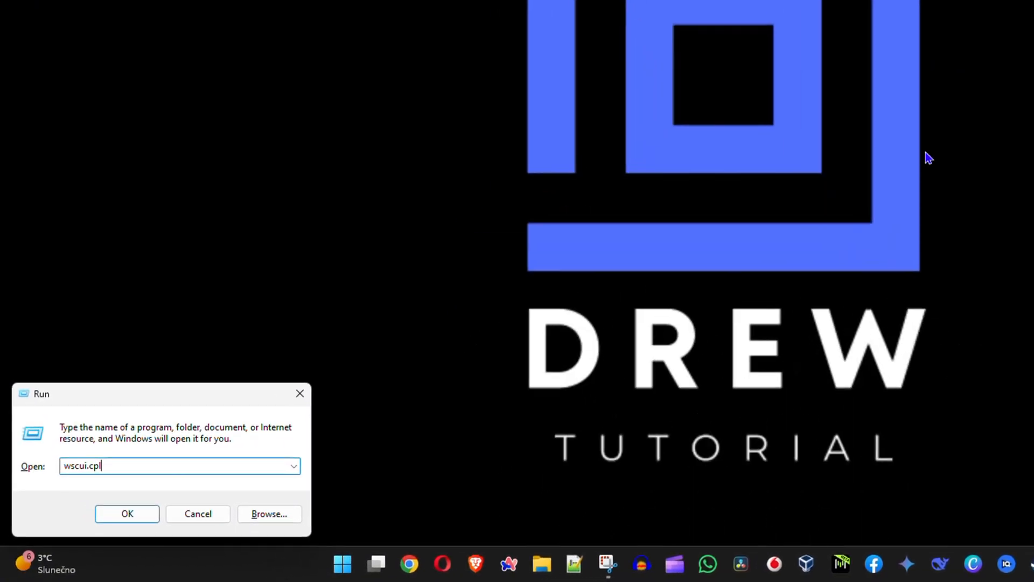
click(128, 512)
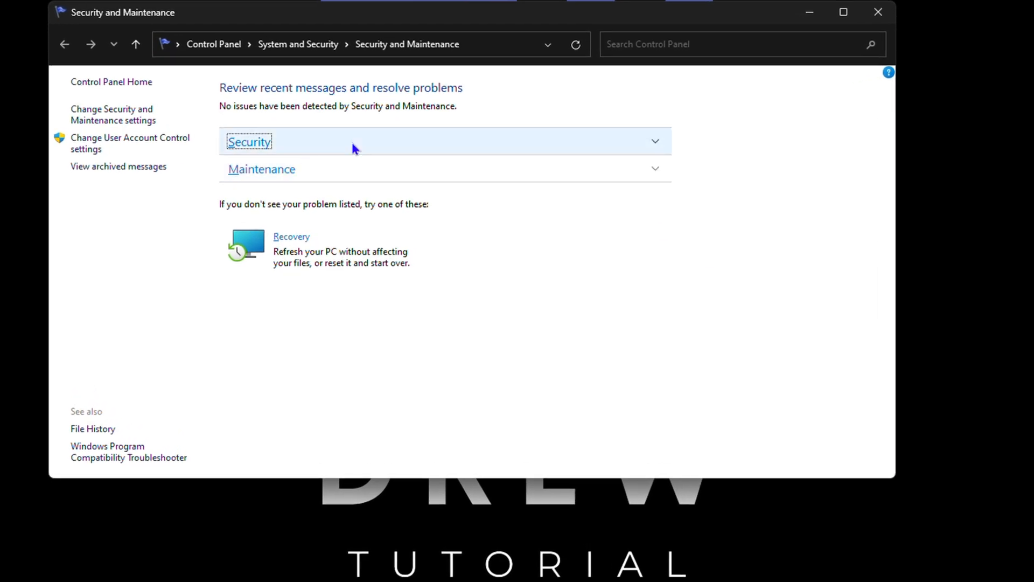
- Expand the Security header to reveal firewall, virus protection and UAC status
click(249, 141)
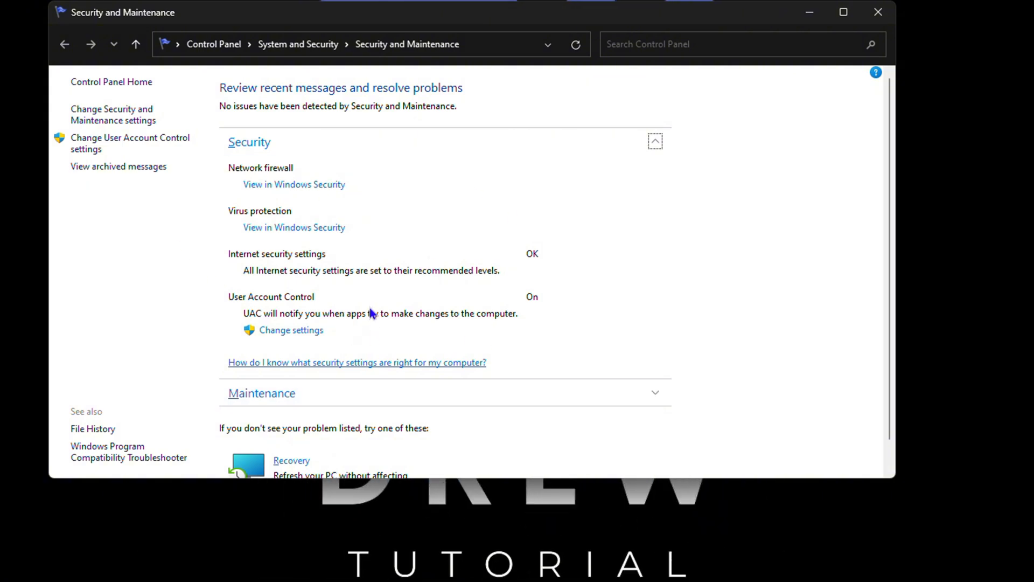
mouse_move(414, 256)
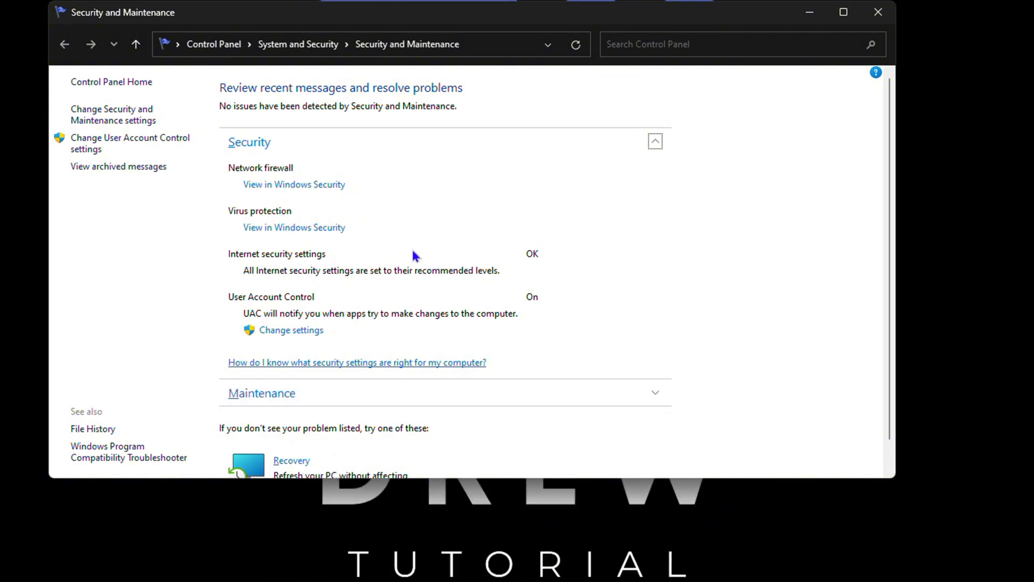
mouse_move(628, 283)
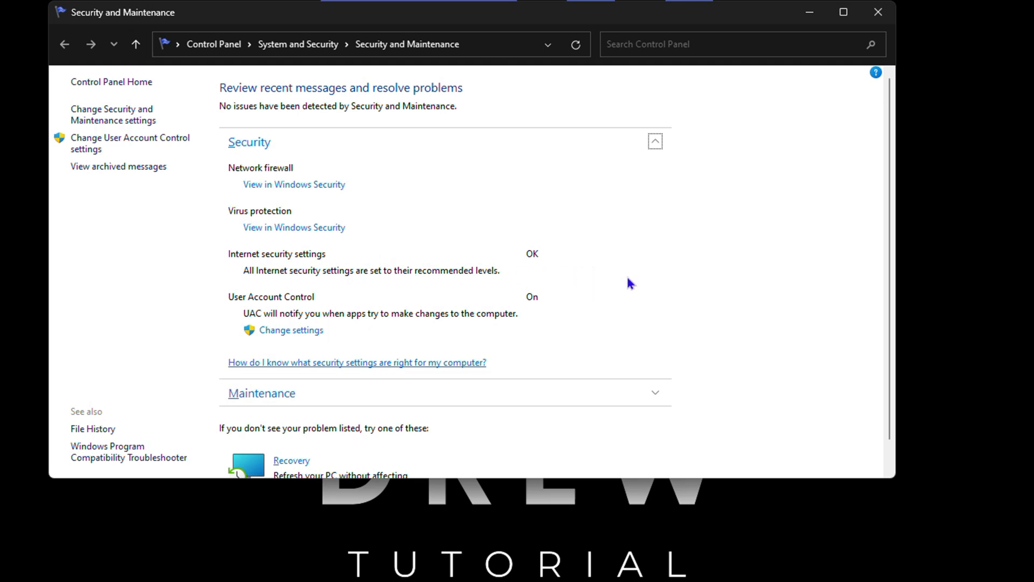
mouse_move(56, 260)
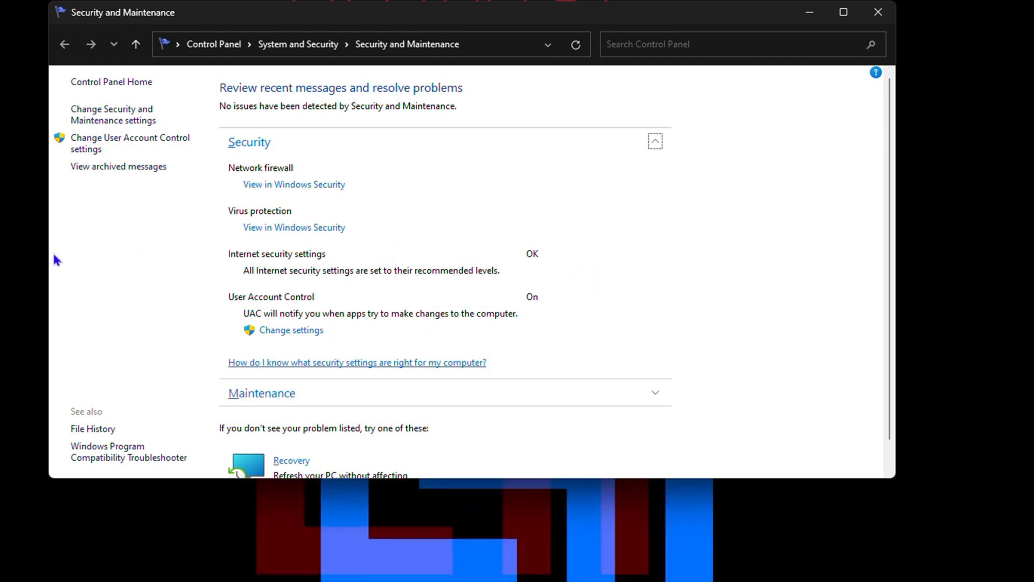